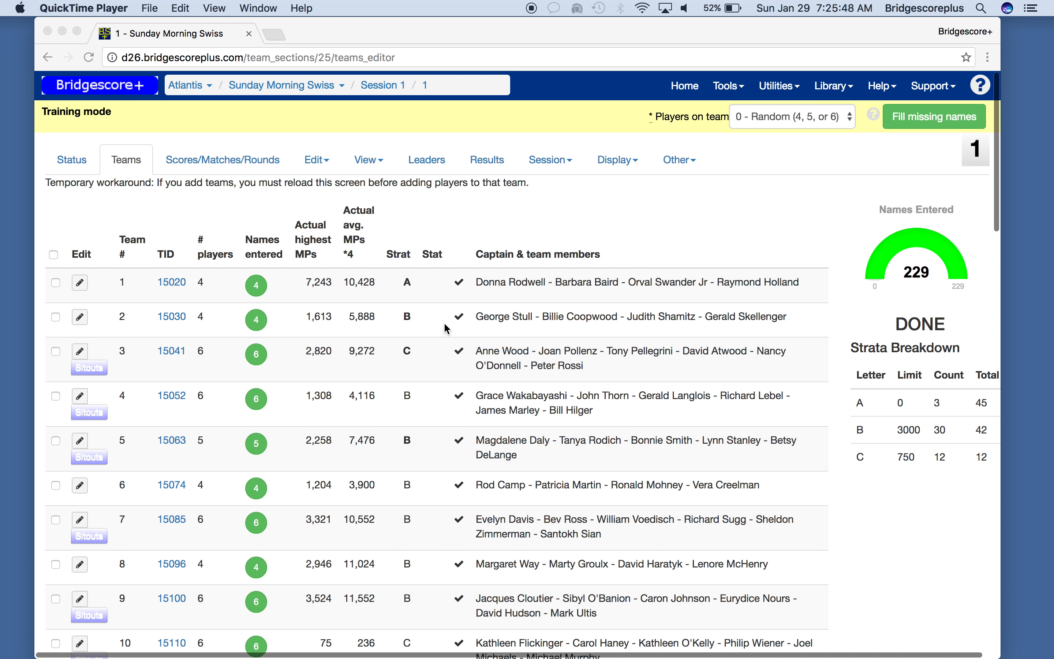
{"action": "mouse_move", "coordinate": [434, 226]}
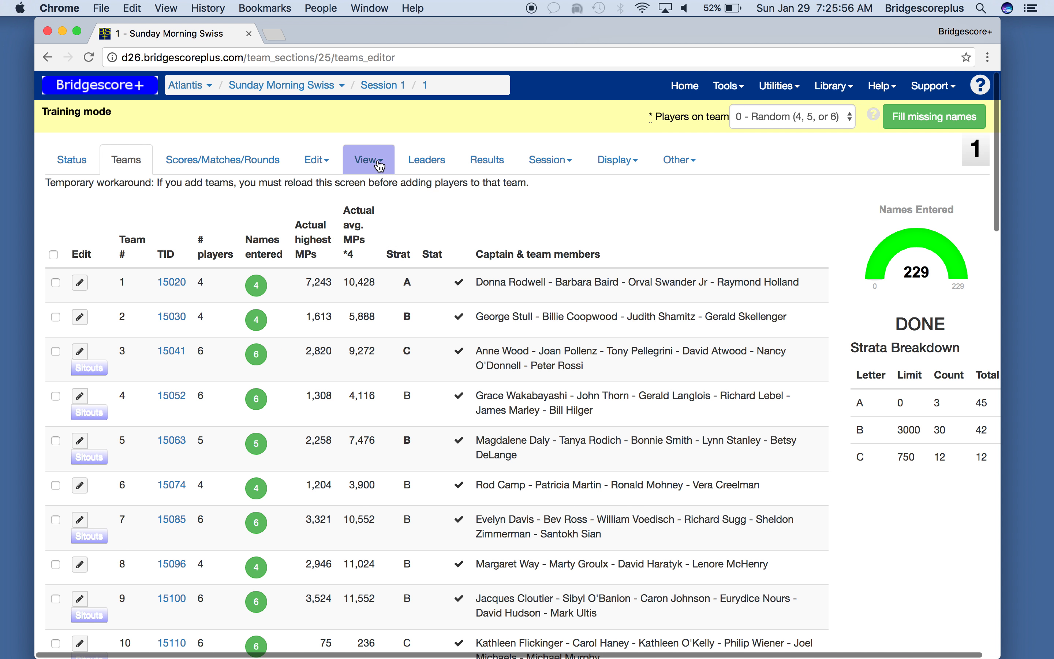
Step: Show the report views offered for the Sunday Morning Swiss section
{"action": "left_click", "coordinate": [368, 160]}
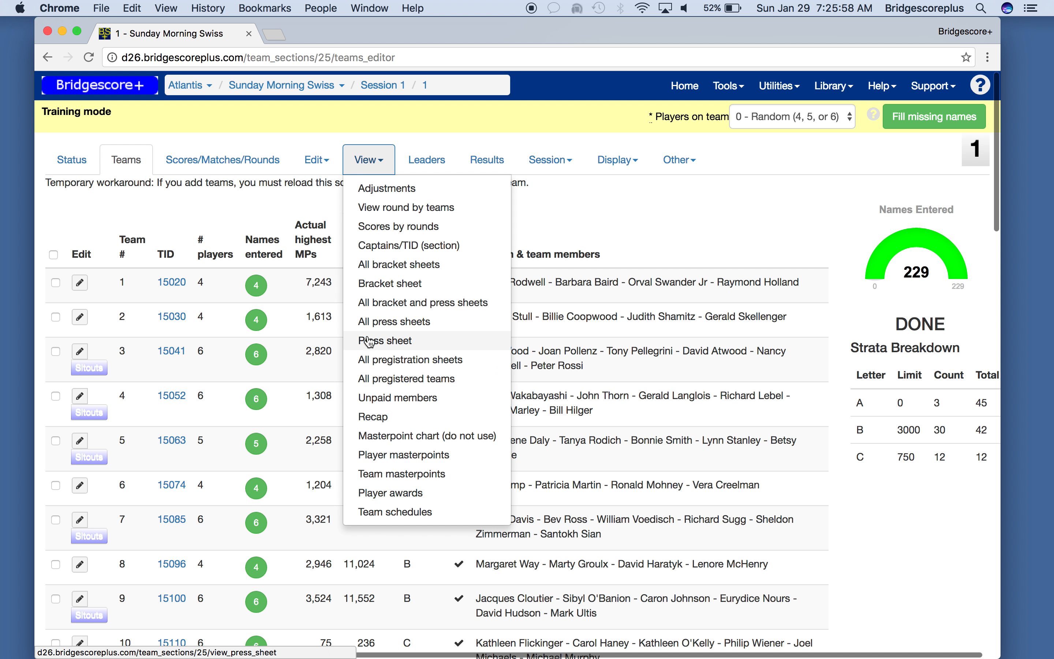
{"action": "mouse_move", "coordinate": [364, 342]}
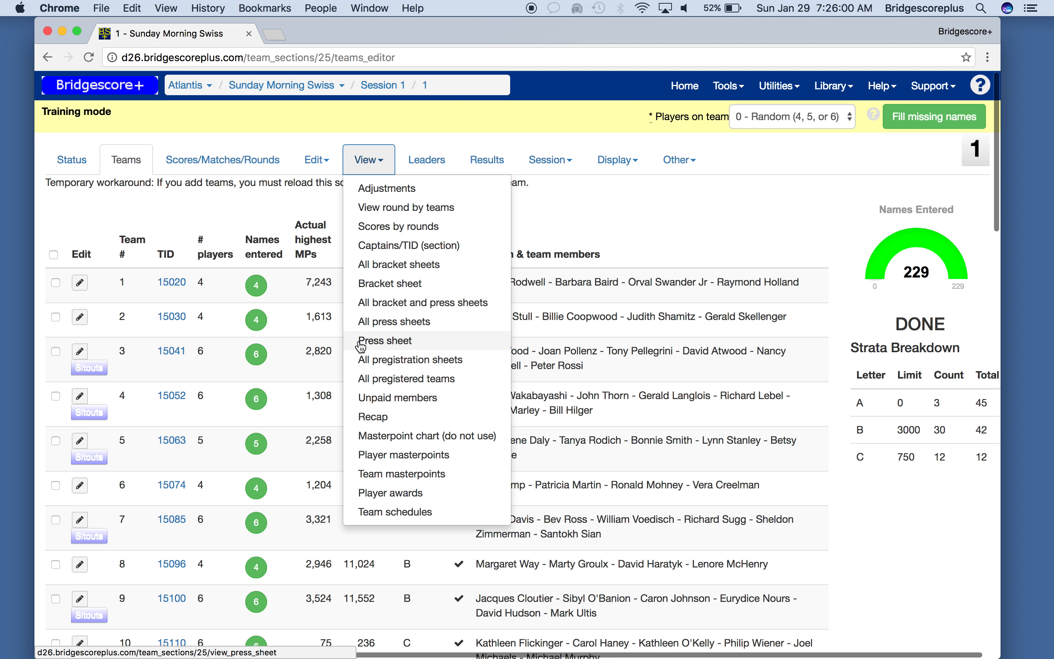
Step: Display the press sheet with every team's players, cities and masterpoint totals
{"action": "left_click", "coordinate": [384, 341]}
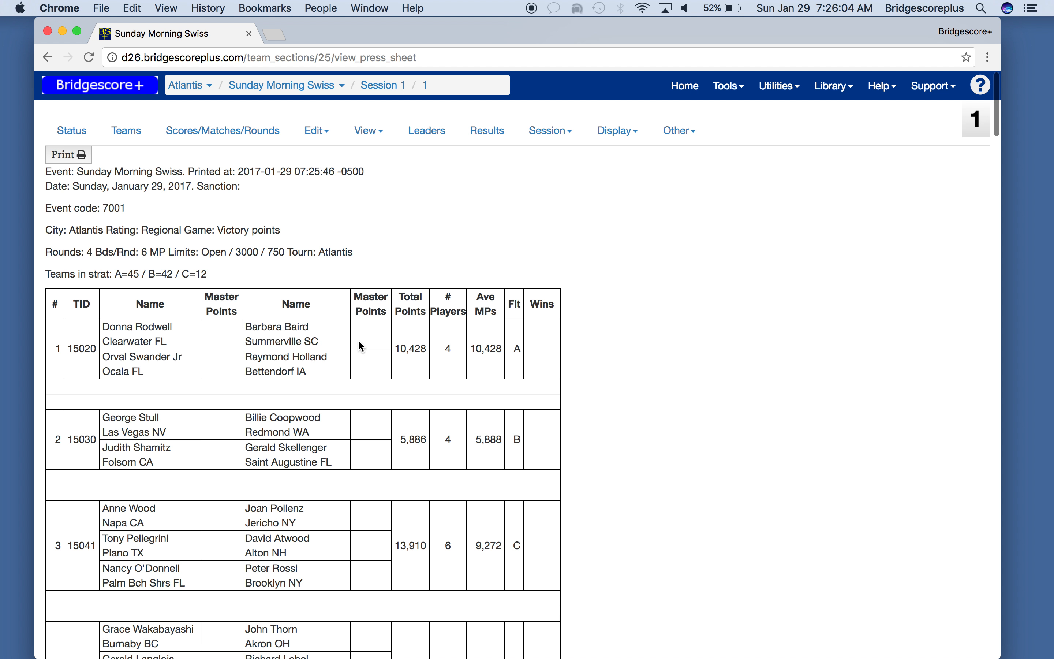
{"action": "mouse_move", "coordinate": [299, 226]}
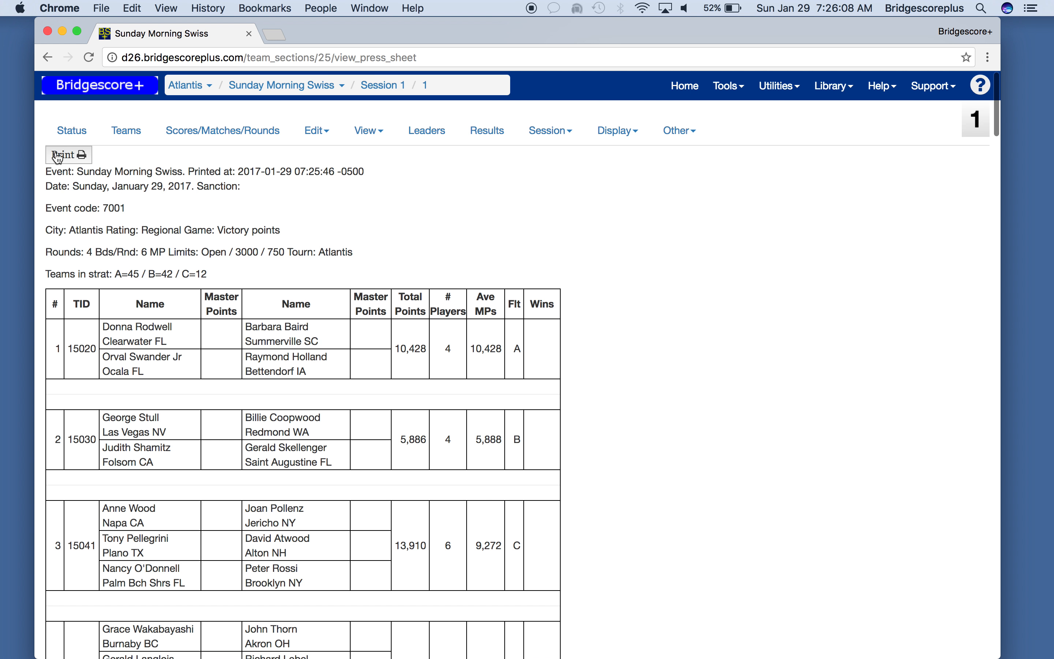
{"action": "mouse_move", "coordinate": [78, 166]}
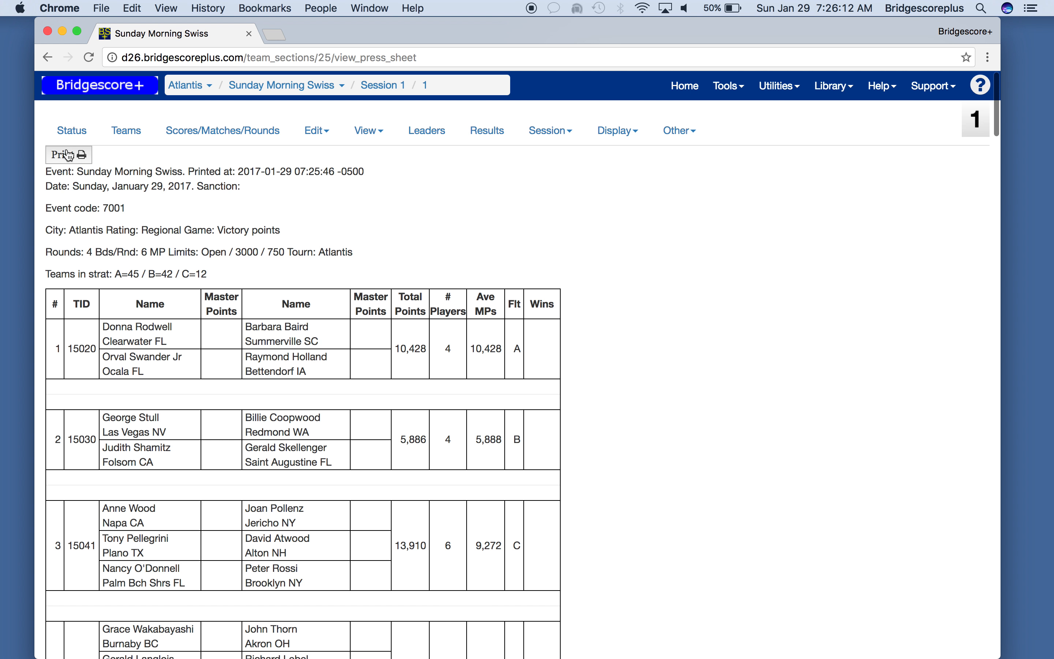
{"action": "mouse_move", "coordinate": [160, 201]}
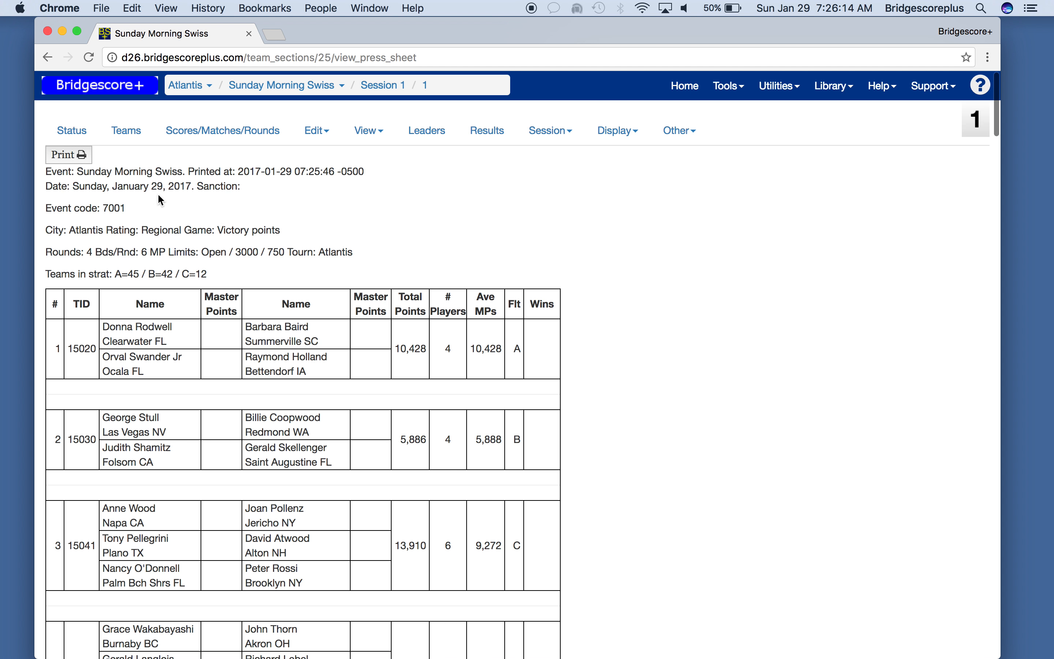
{"action": "mouse_move", "coordinate": [116, 270]}
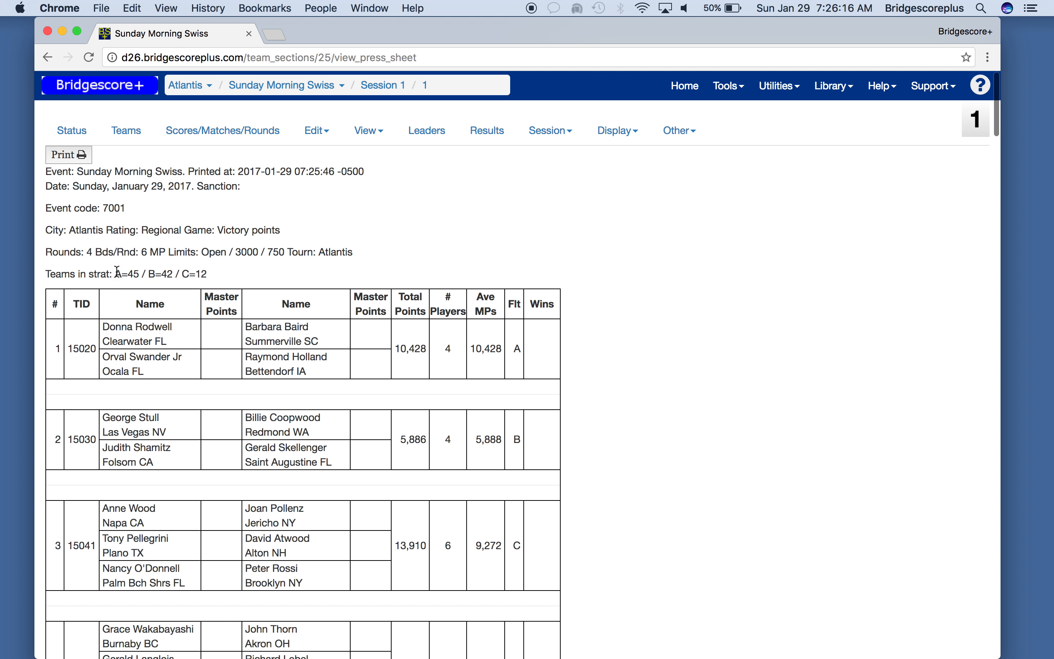
{"action": "mouse_move", "coordinate": [189, 197]}
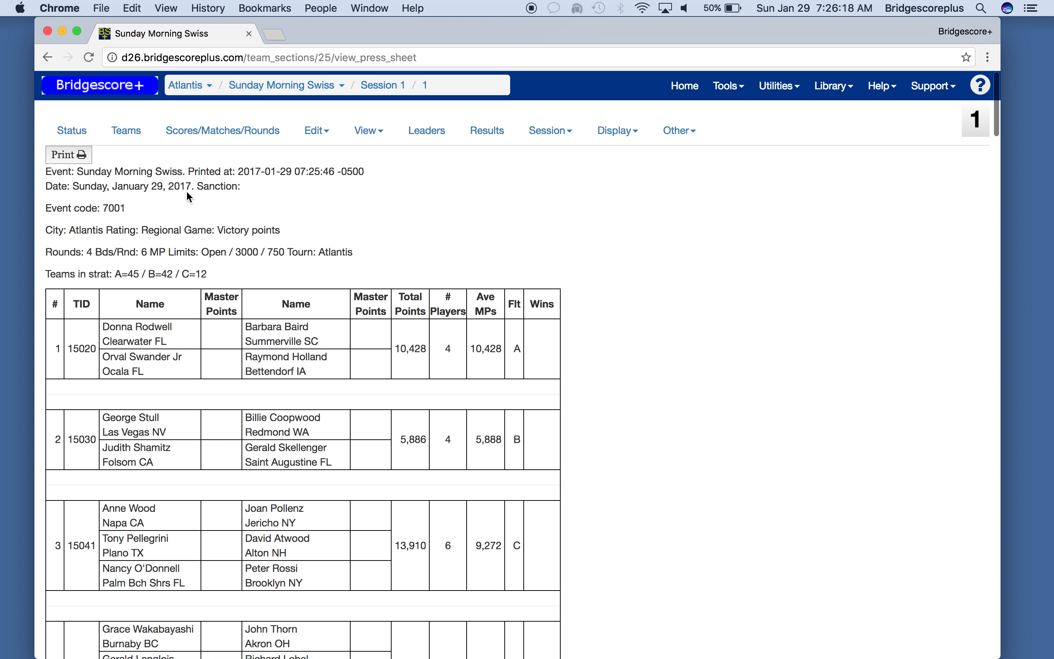
{"action": "mouse_move", "coordinate": [271, 343]}
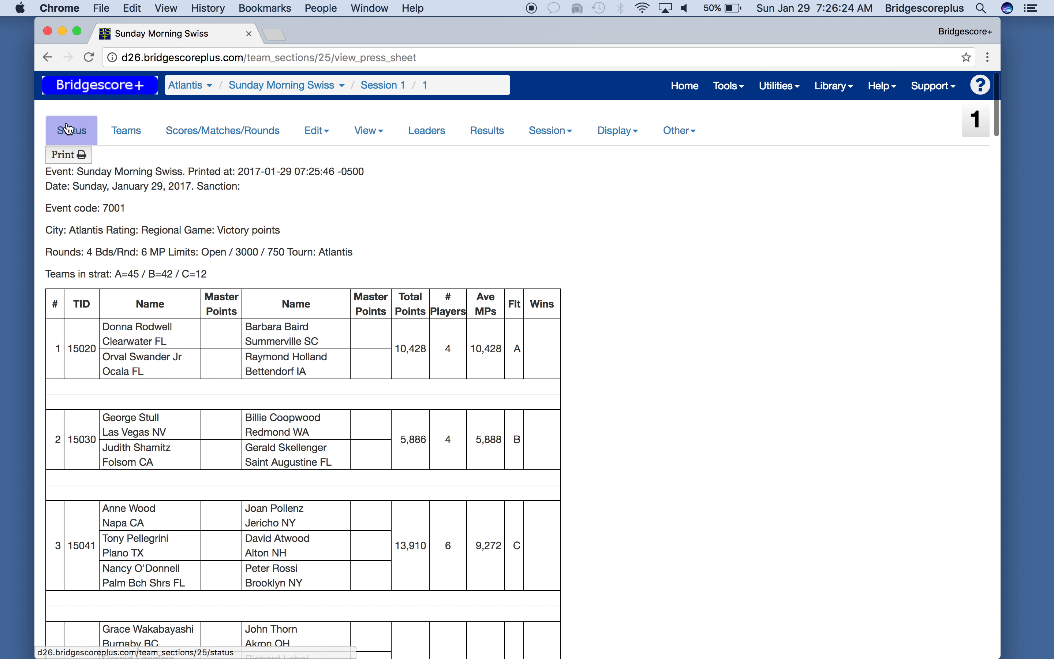
{"action": "mouse_move", "coordinate": [193, 160]}
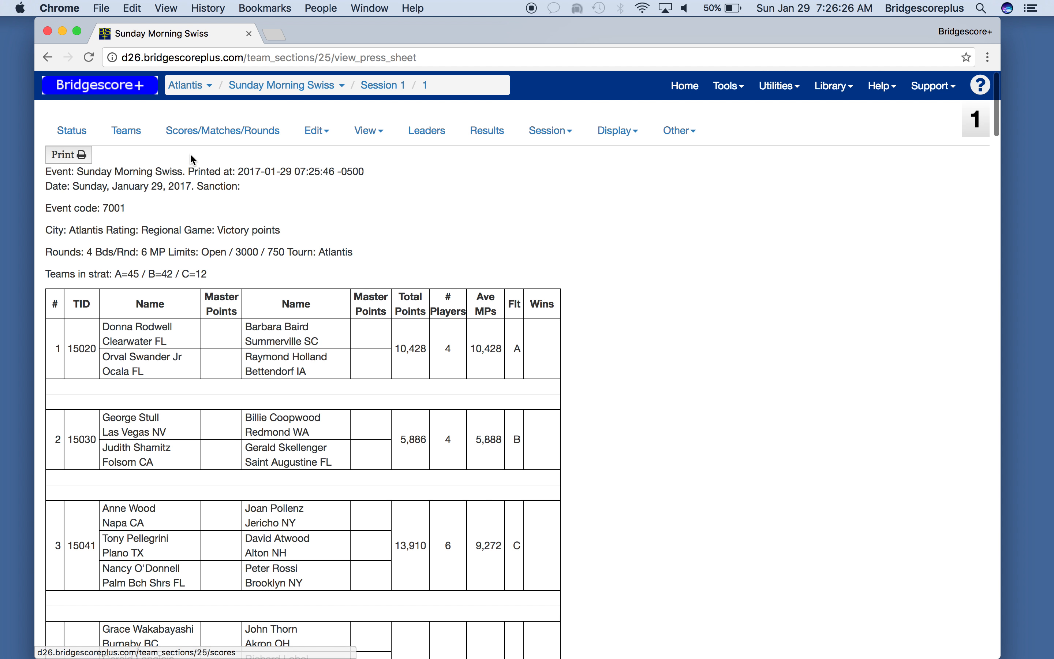
{"action": "mouse_move", "coordinate": [260, 226]}
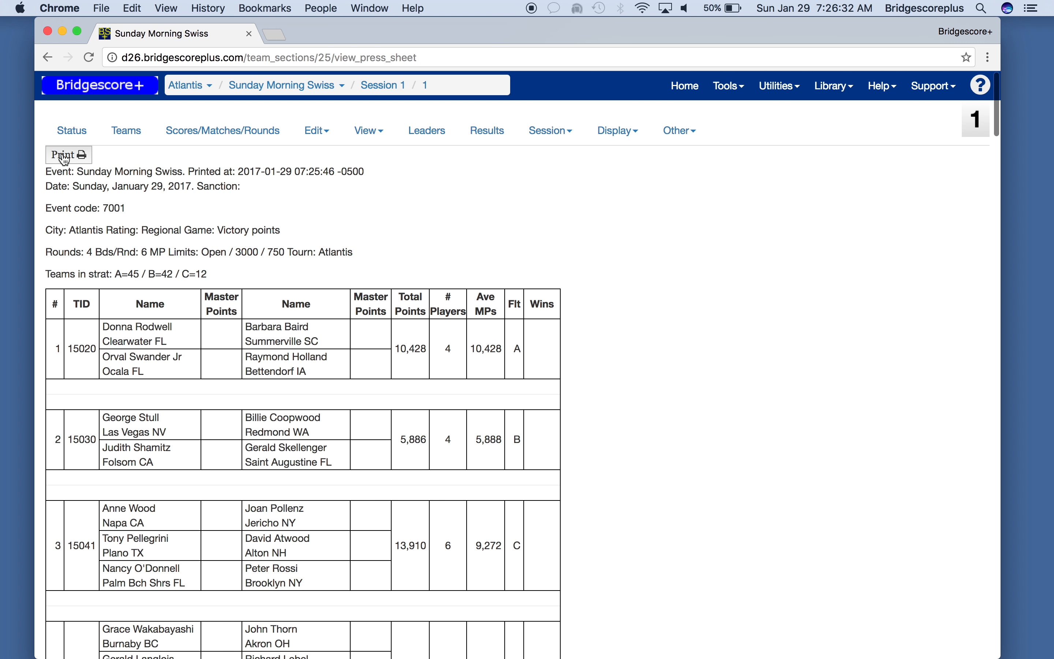
Step: Bring up Chrome's print preview of the press sheet and page through its 11 landscape sheets
{"action": "left_click", "coordinate": [64, 155]}
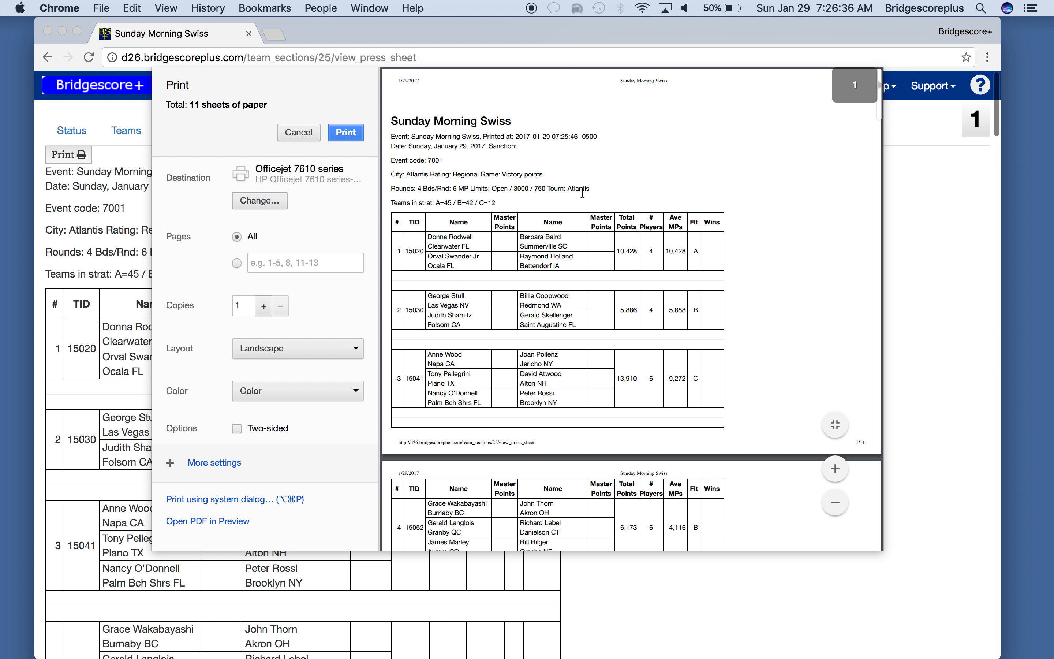
{"action": "mouse_move", "coordinate": [629, 202]}
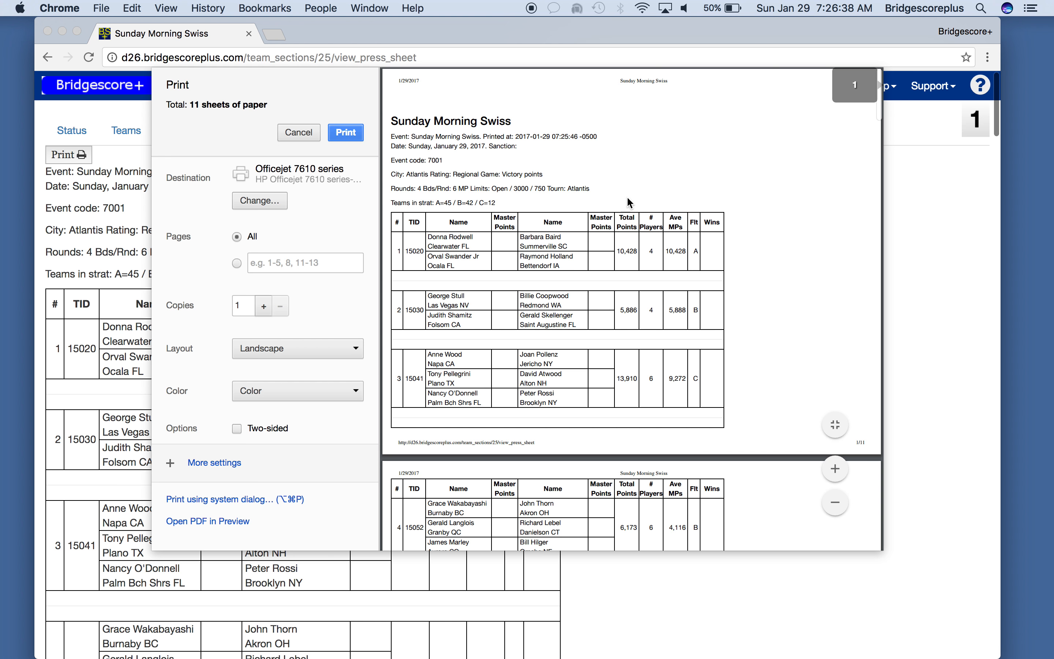
{"action": "scroll", "scroll_direction": "down", "scroll_amount": 3}
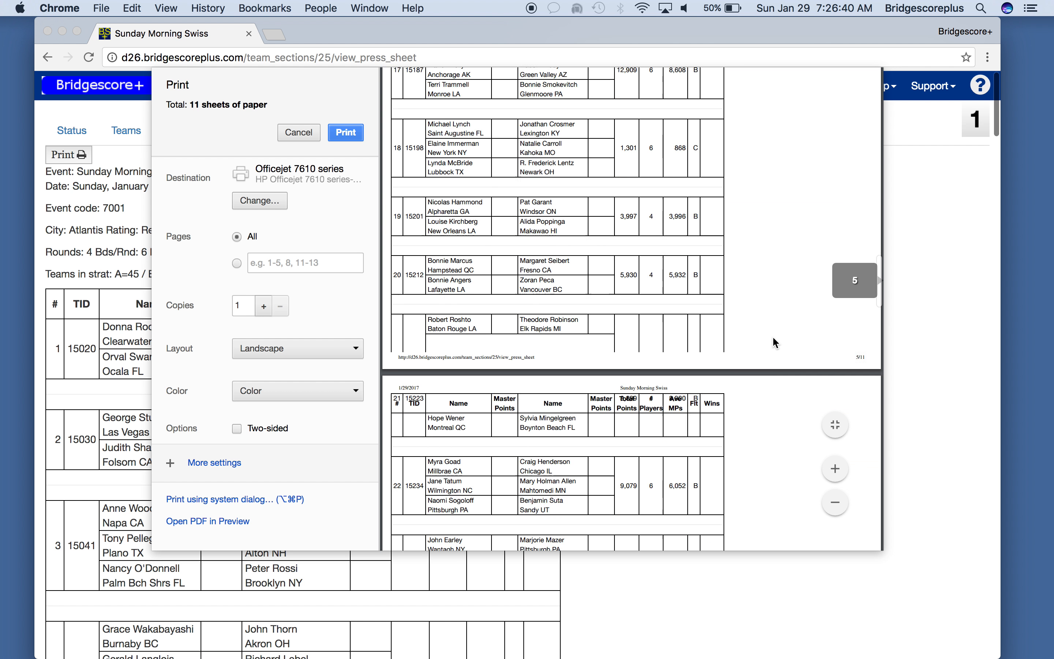
{"action": "scroll", "scroll_direction": "down", "scroll_amount": 3}
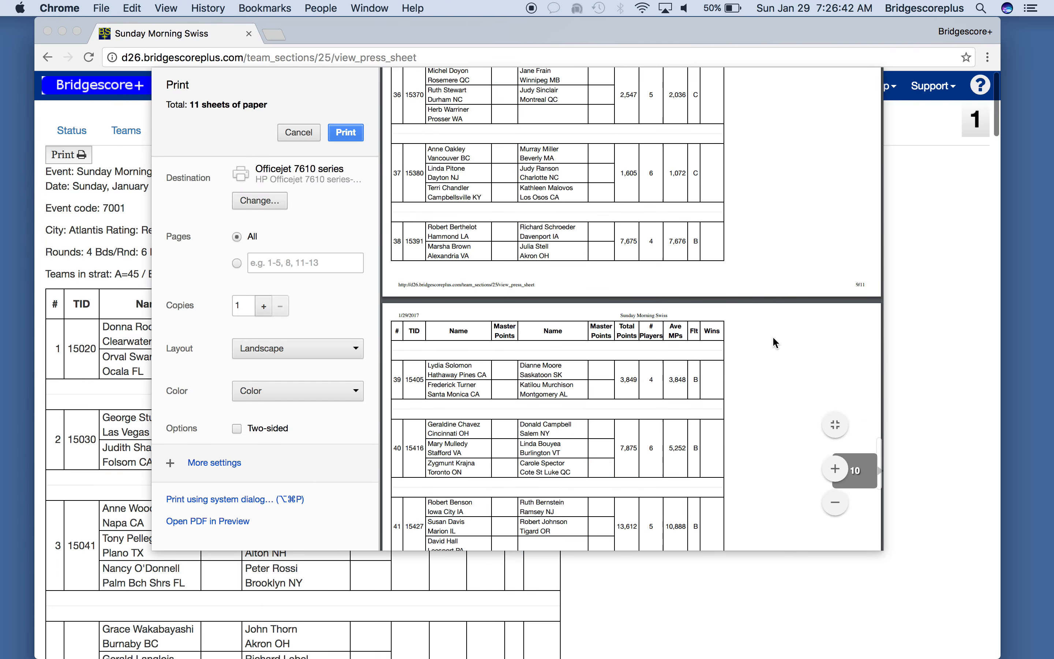
Step: Switch the preview to portrait layout and review the resulting 8 sheets
{"action": "left_click", "coordinate": [297, 348]}
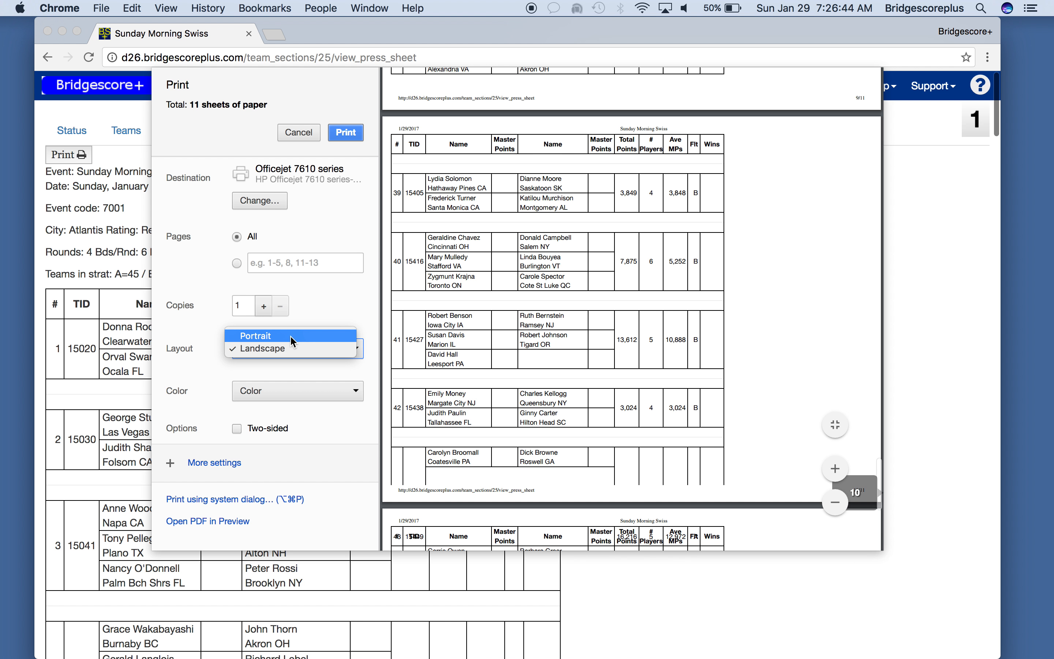
{"action": "left_click", "coordinate": [254, 336]}
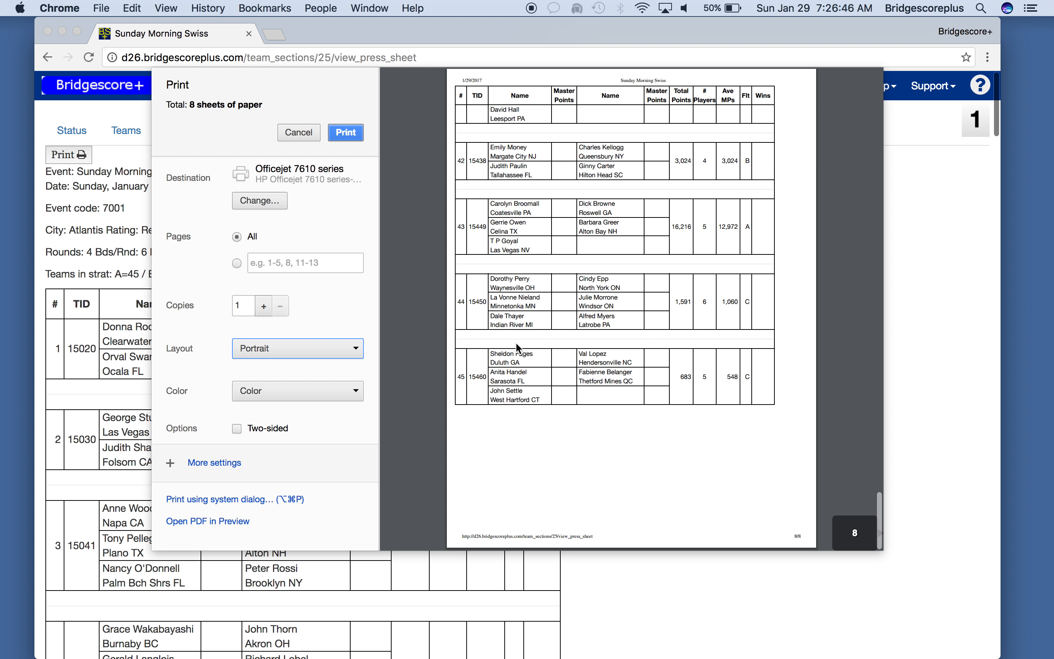
{"action": "scroll", "scroll_direction": "up", "scroll_amount": 3}
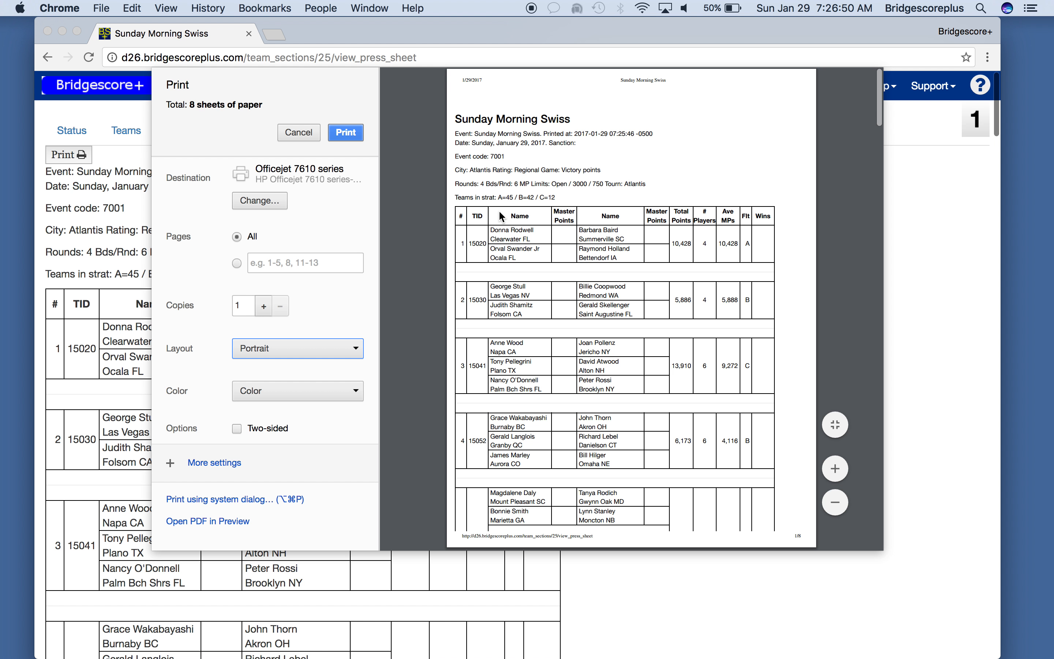
{"action": "mouse_move", "coordinate": [468, 268]}
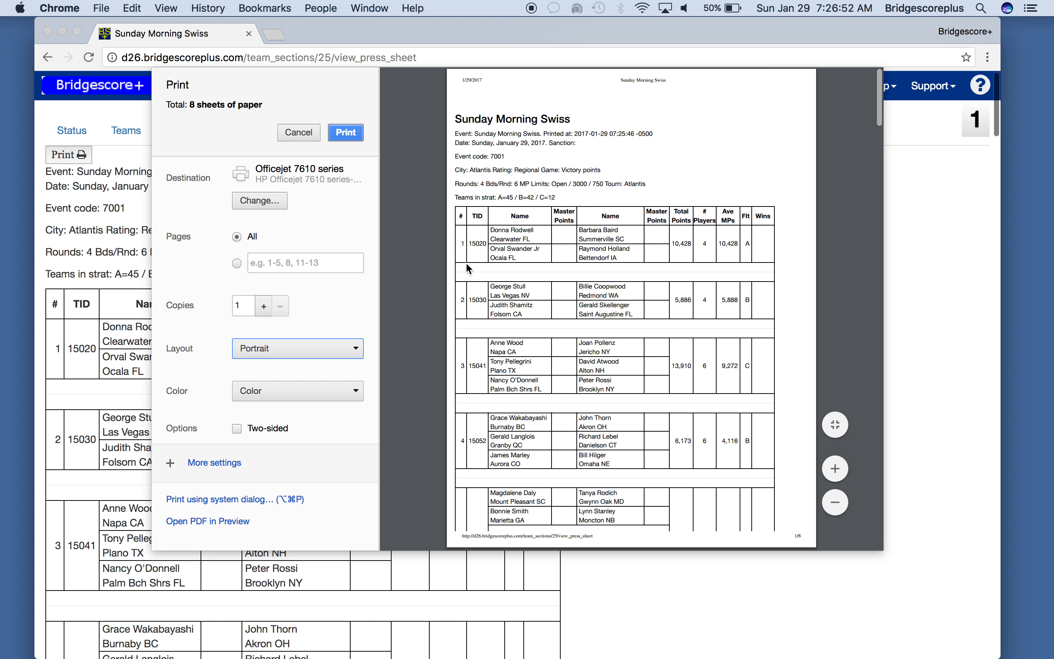
{"action": "mouse_move", "coordinate": [546, 243]}
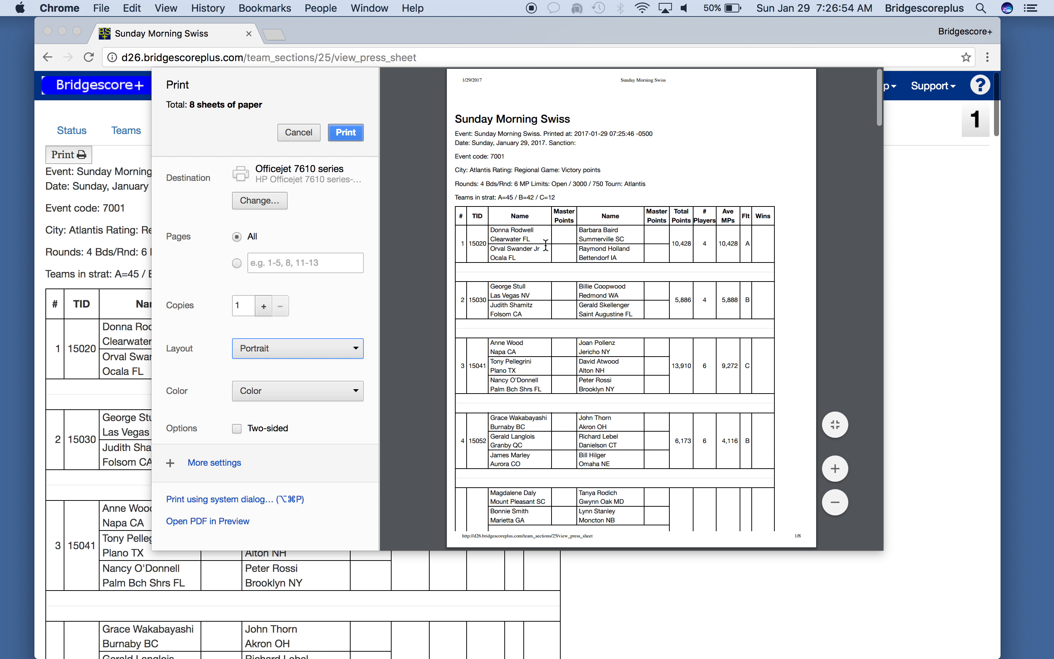
{"action": "mouse_move", "coordinate": [672, 262]}
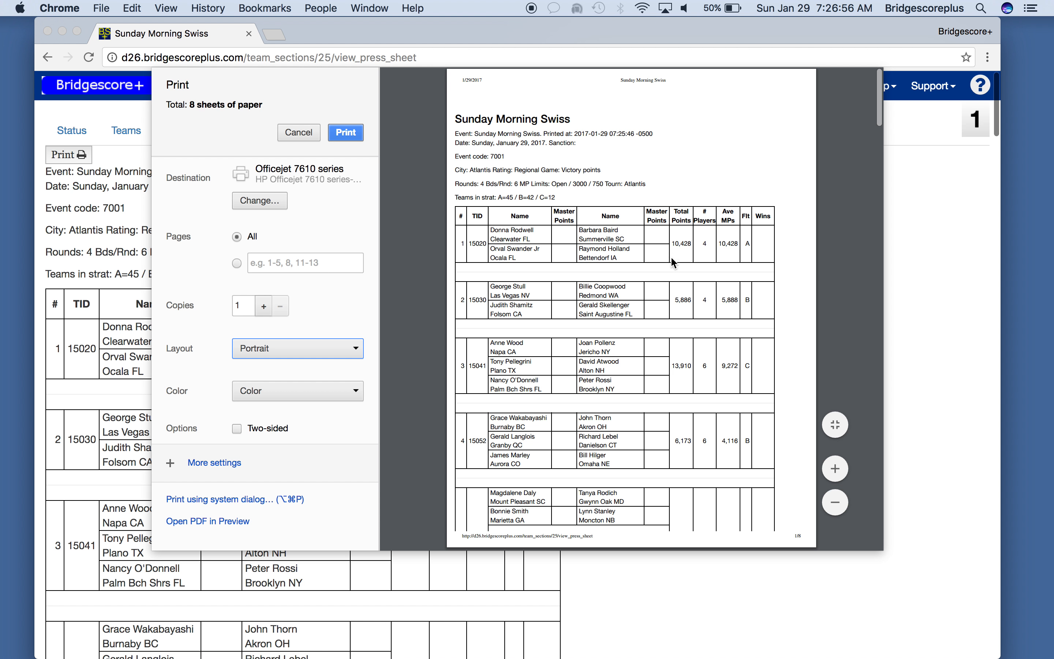
{"action": "mouse_move", "coordinate": [665, 279]}
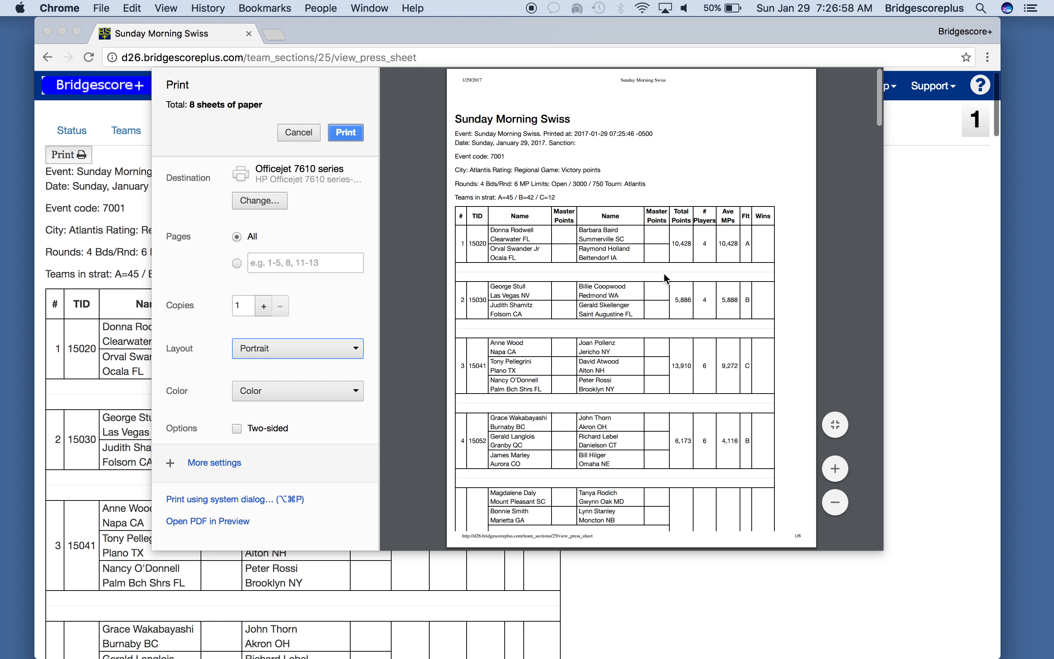
{"action": "mouse_move", "coordinate": [671, 267]}
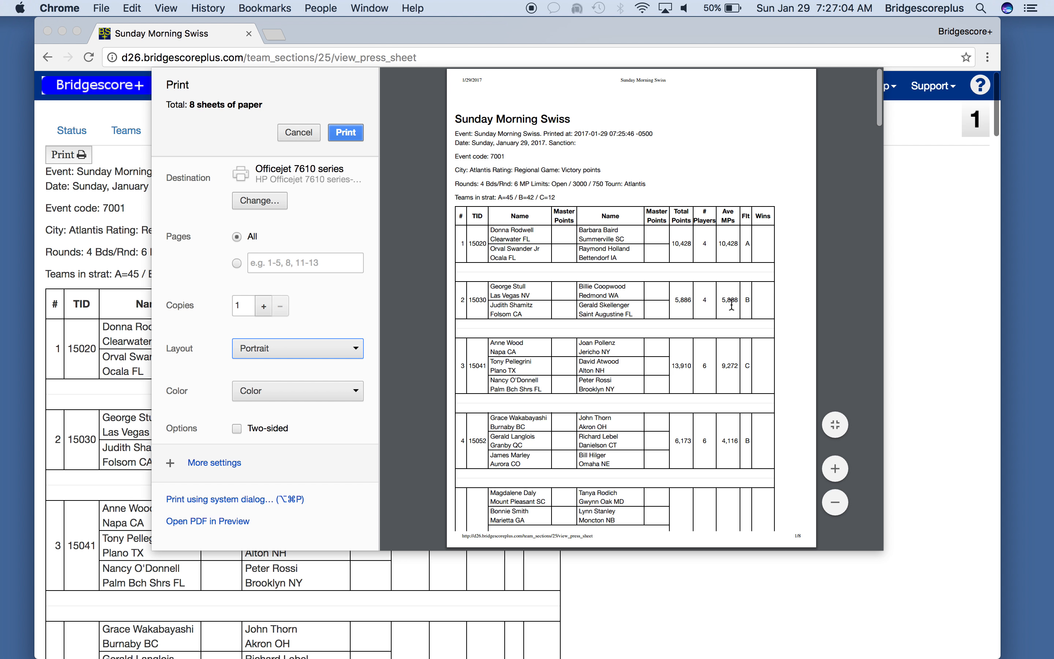
{"action": "scroll", "scroll_direction": "down", "scroll_amount": 3}
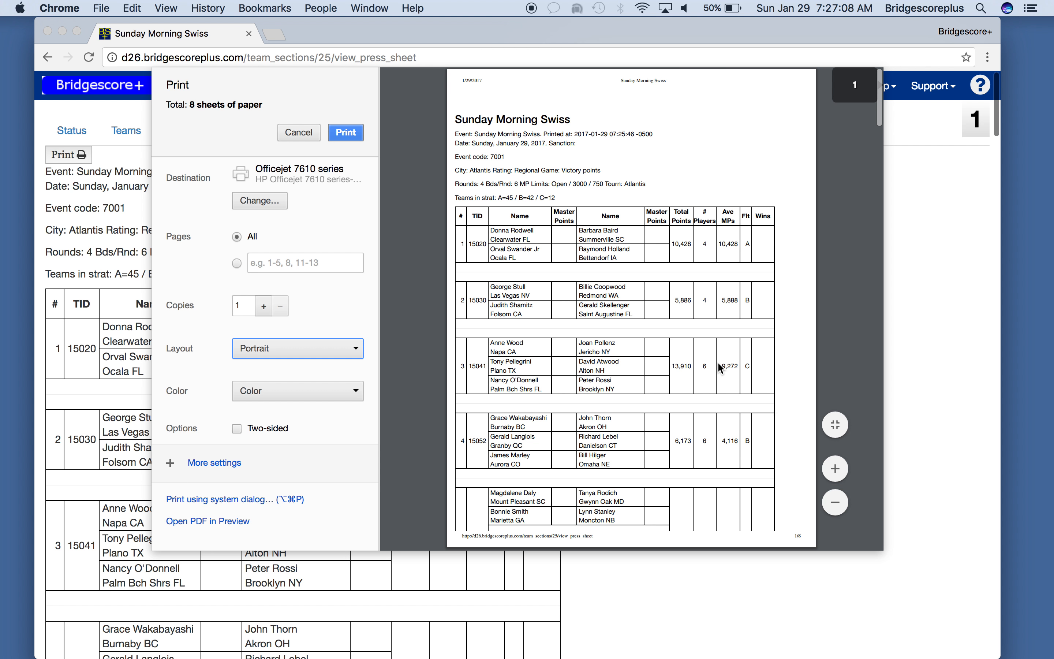
{"action": "mouse_move", "coordinate": [468, 245]}
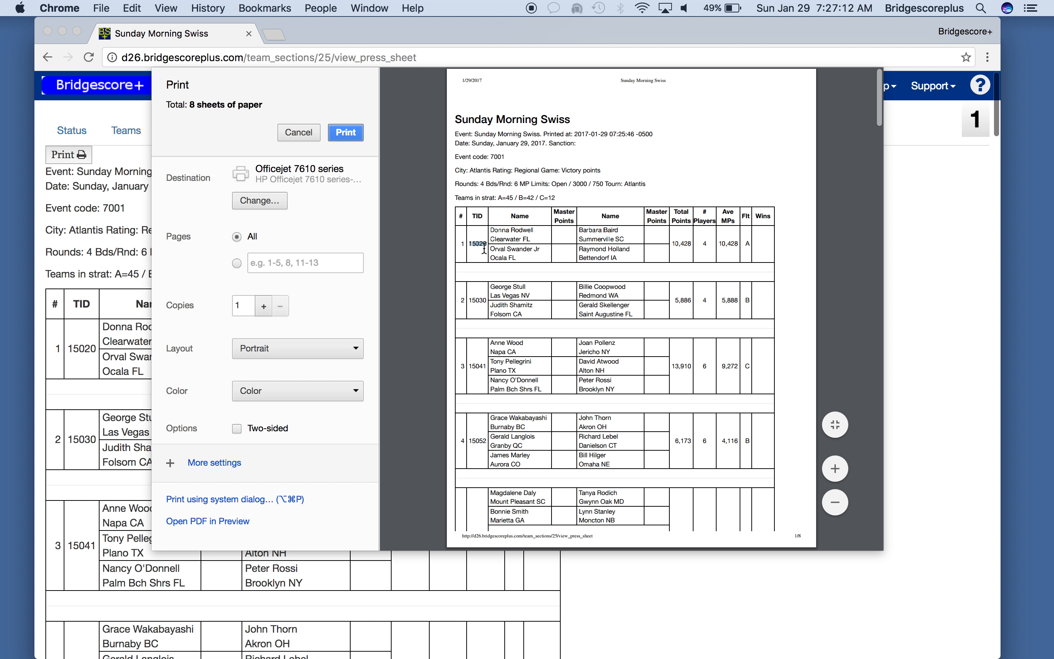
{"action": "mouse_move", "coordinate": [499, 122]}
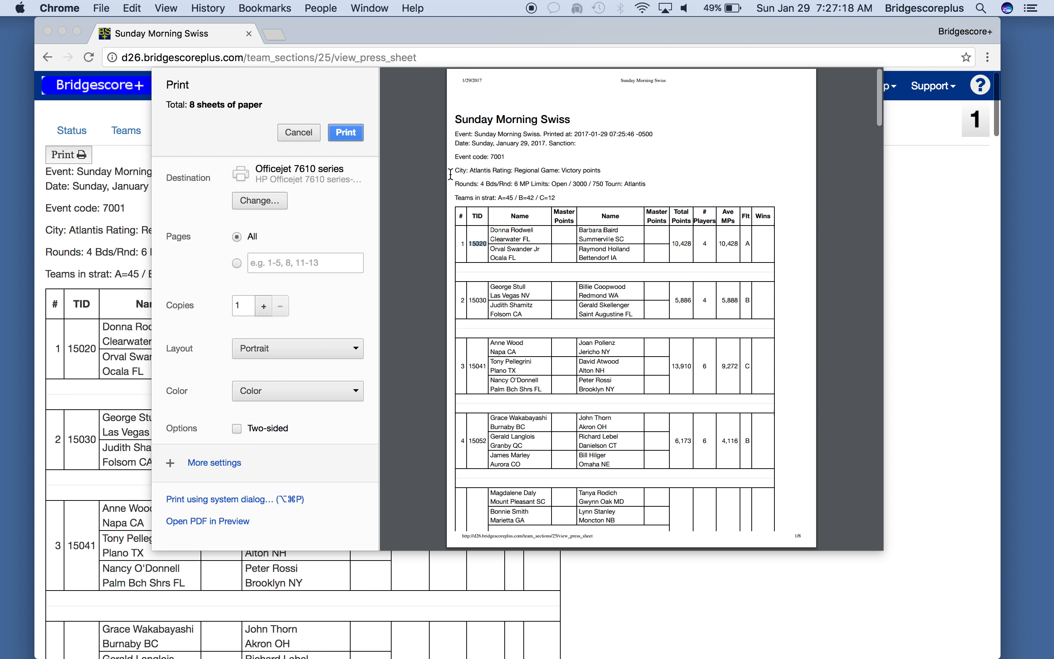
{"action": "mouse_move", "coordinate": [570, 282]}
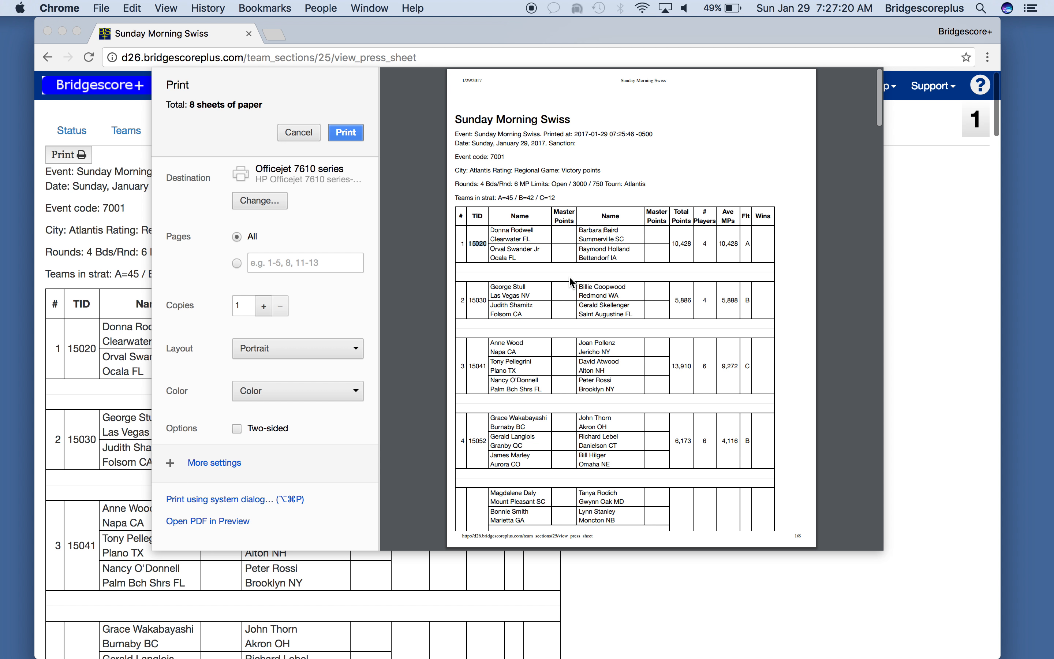
{"action": "mouse_move", "coordinate": [650, 252]}
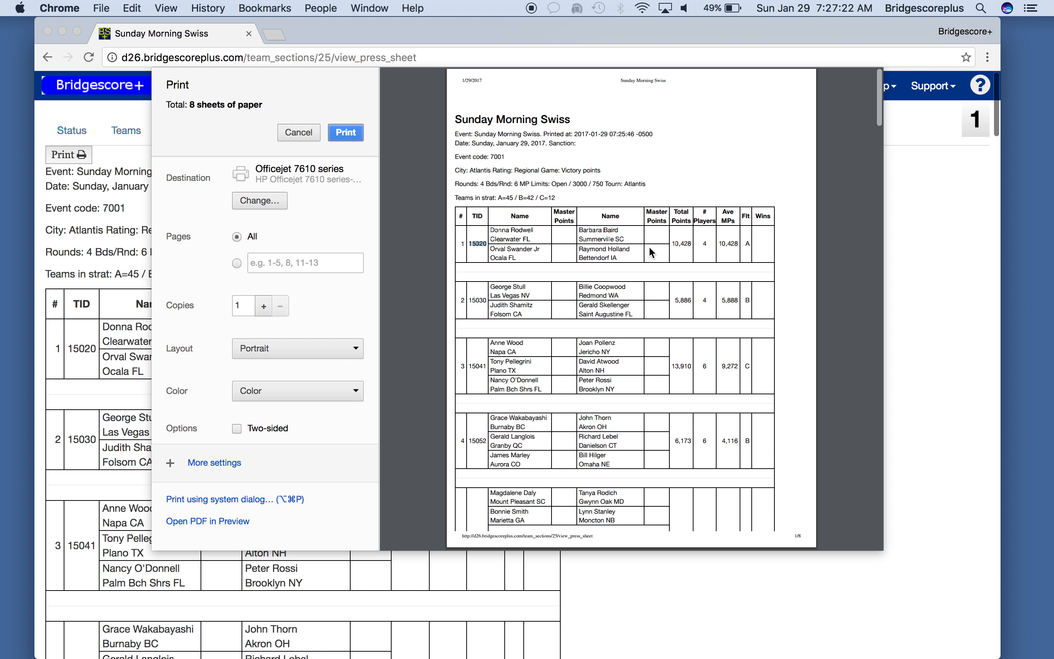
{"action": "mouse_move", "coordinate": [513, 183]}
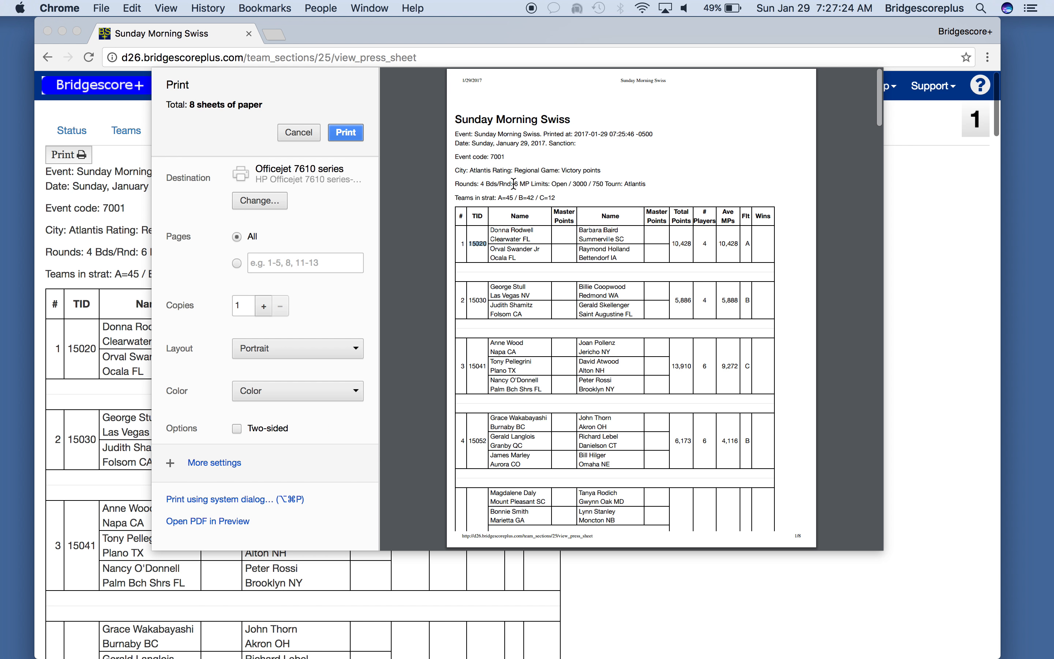
{"action": "scroll", "scroll_direction": "down", "scroll_amount": 3}
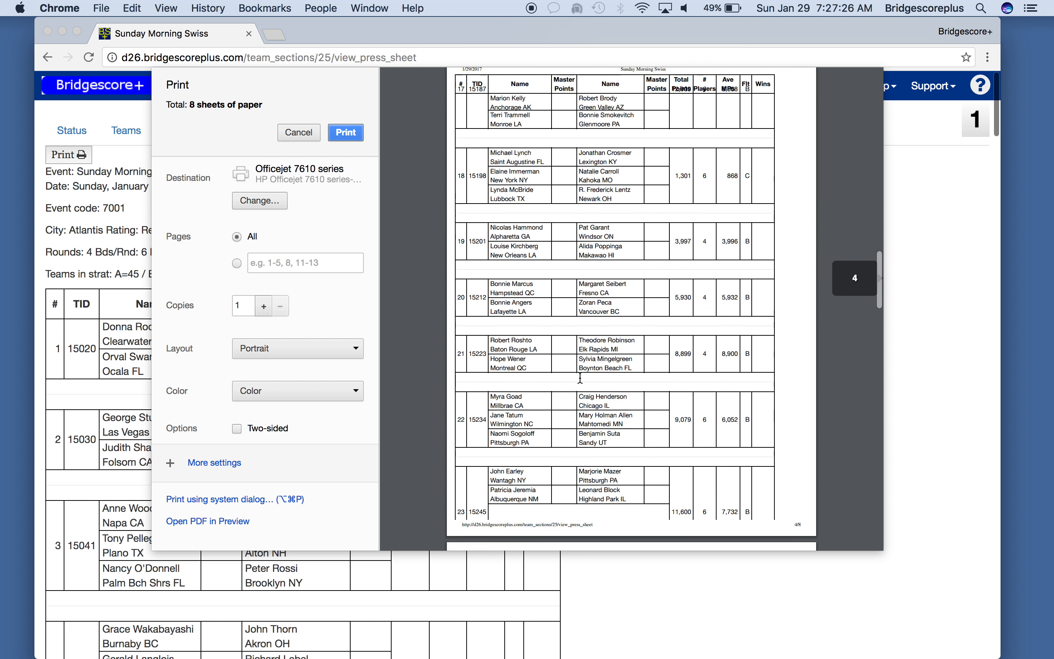
{"action": "scroll", "scroll_direction": "up", "scroll_amount": 3}
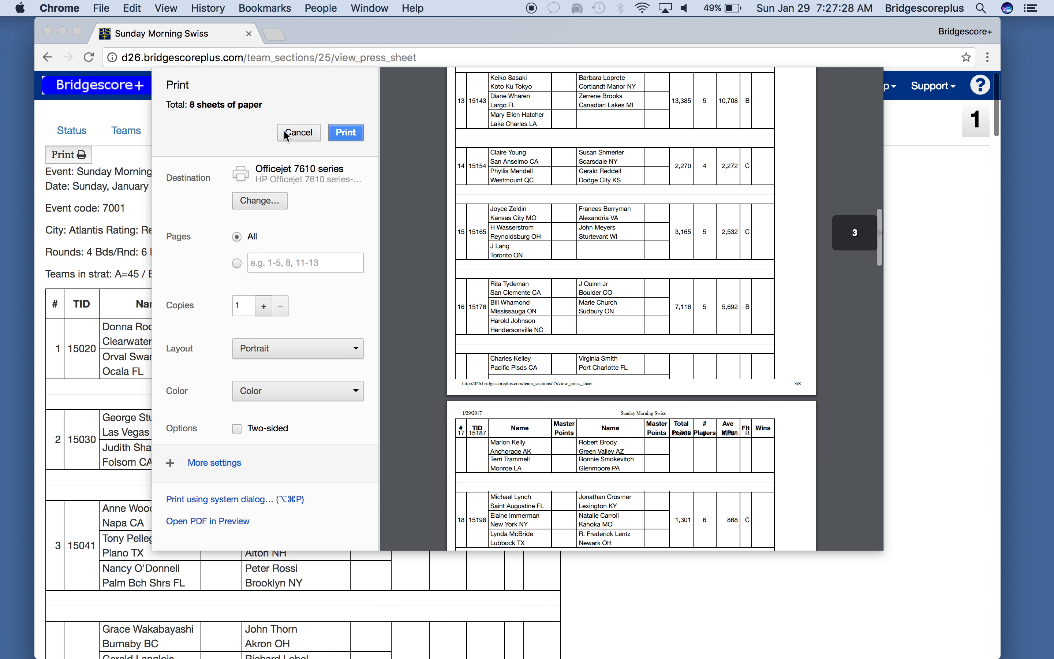
Step: Cancel the print dialog, returning to the press sheet without printing
{"action": "left_click", "coordinate": [298, 132]}
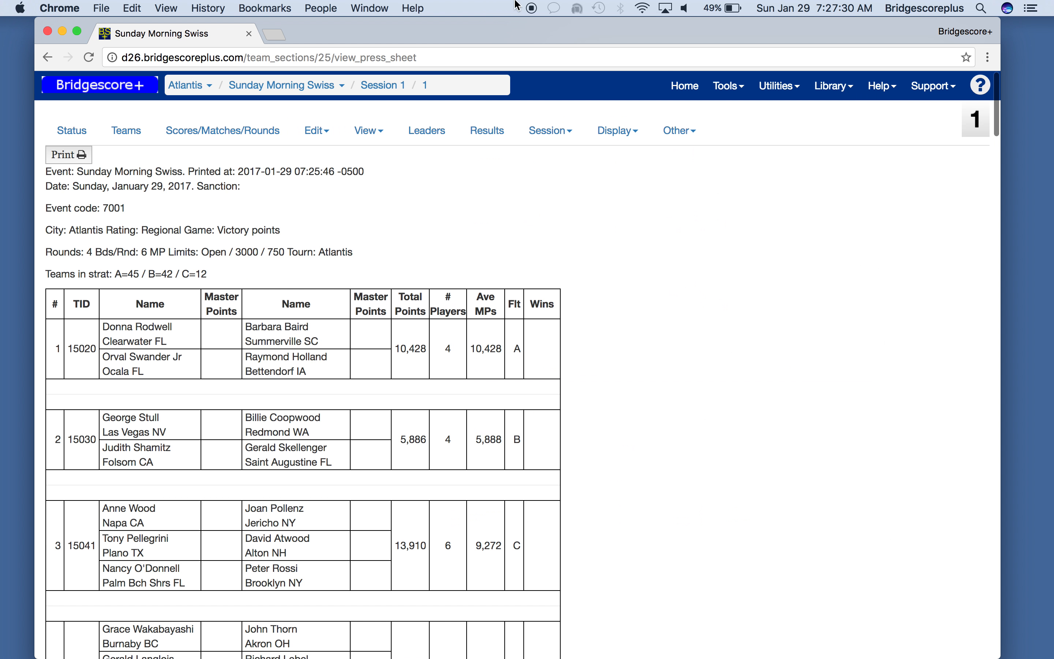